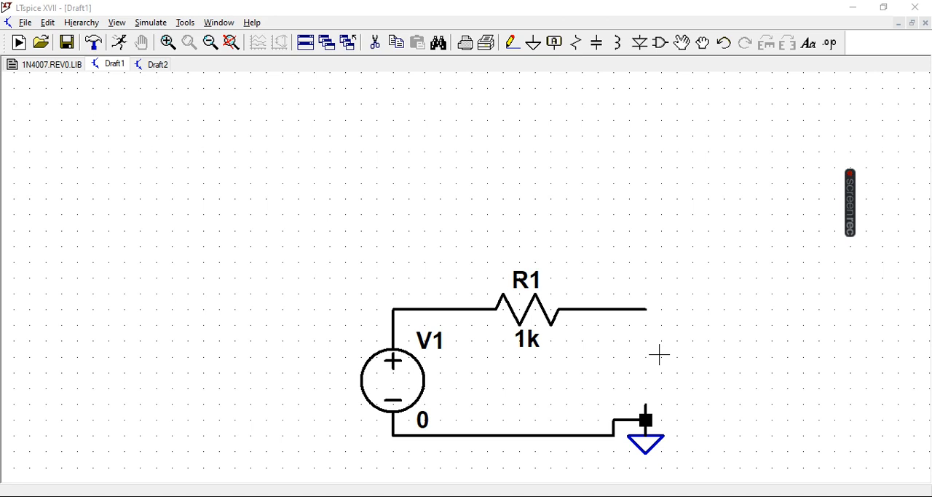
mouse_move(635, 208)
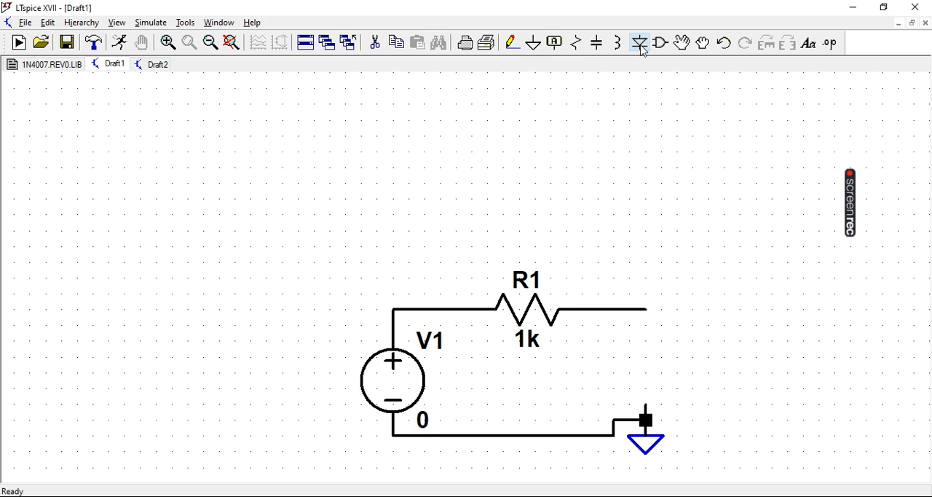
- Place diode D1 from R1's open right end down to ground
click(639, 42)
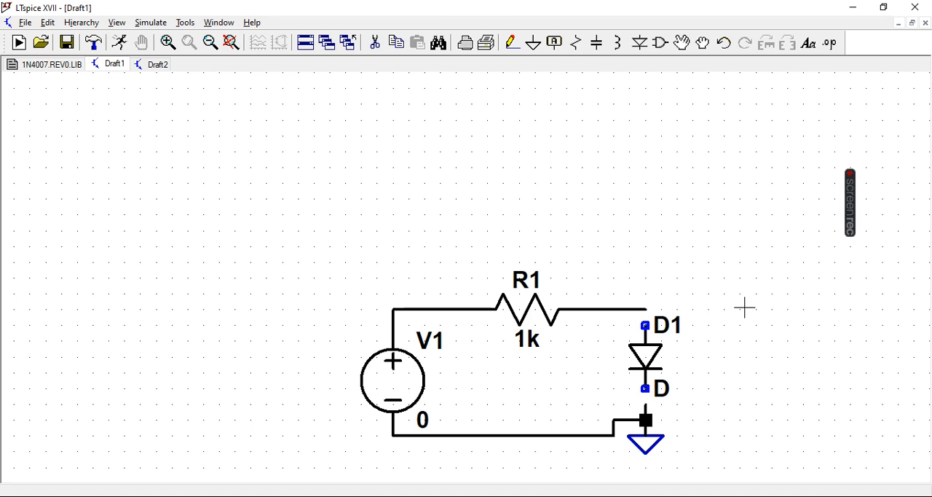
mouse_move(534, 94)
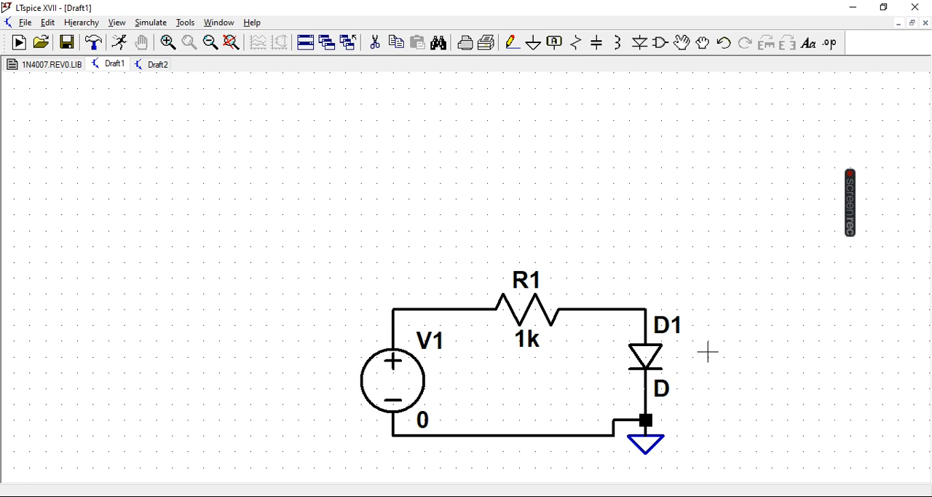
mouse_move(660, 357)
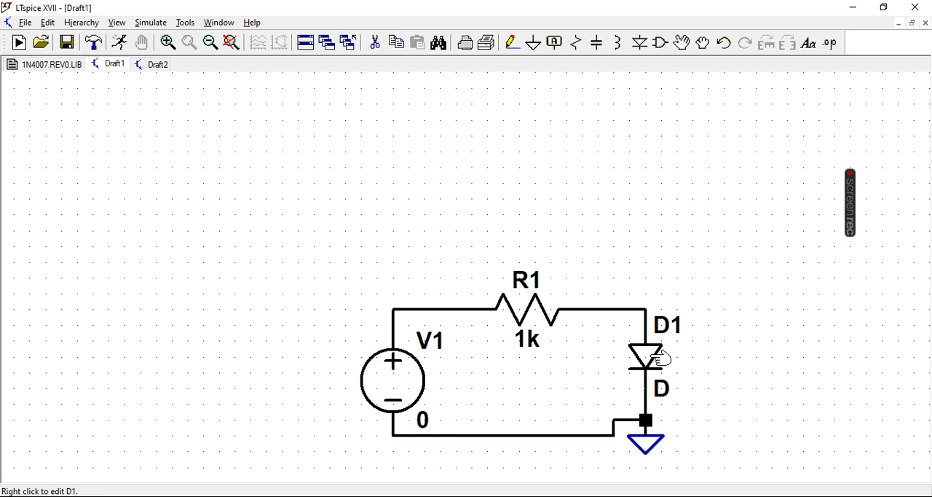
- Change D1's Value attribute from D to D1n4007
right_click(647, 357)
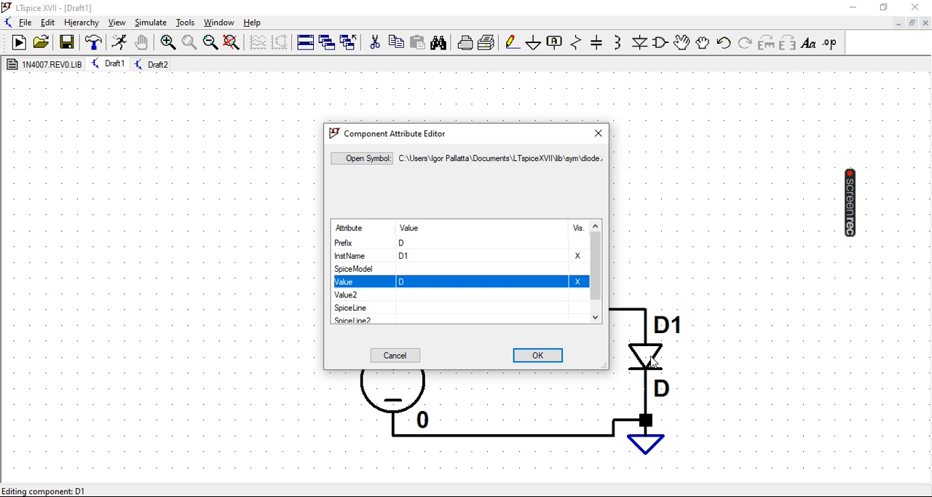
mouse_move(417, 285)
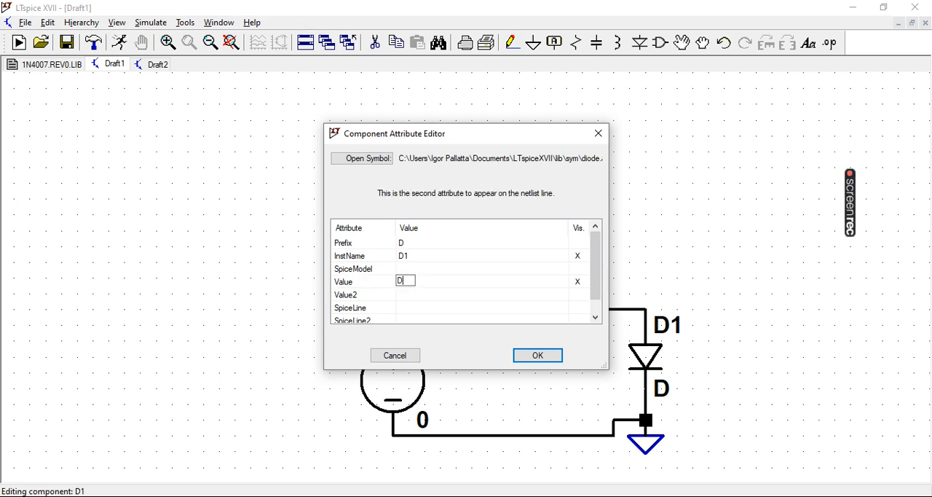
text(1n4)
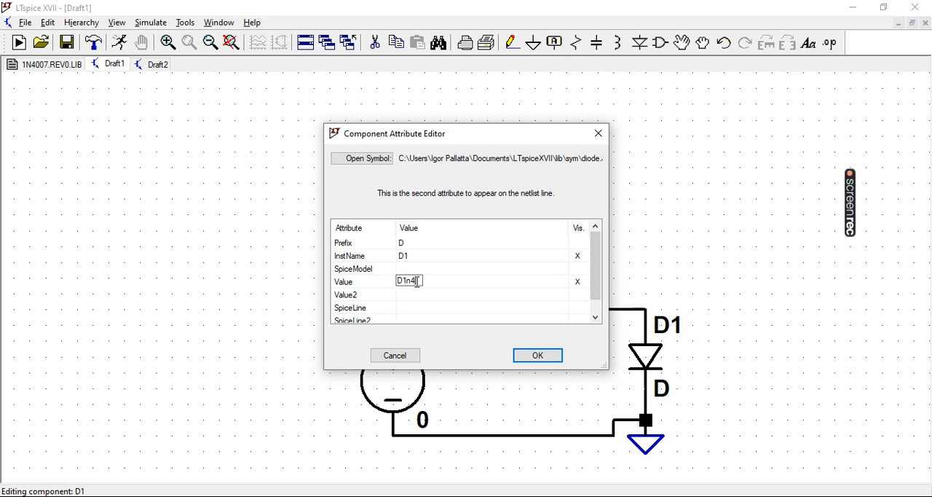
text(007)
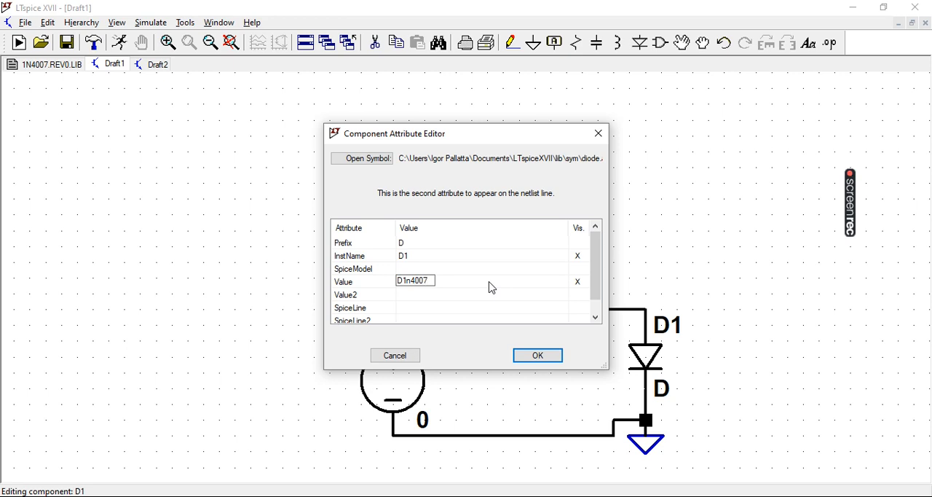
click(538, 355)
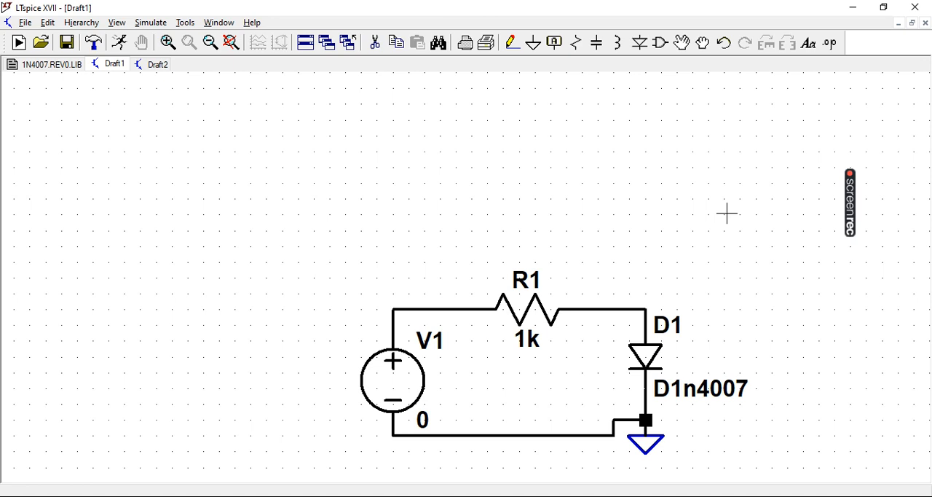
mouse_move(829, 42)
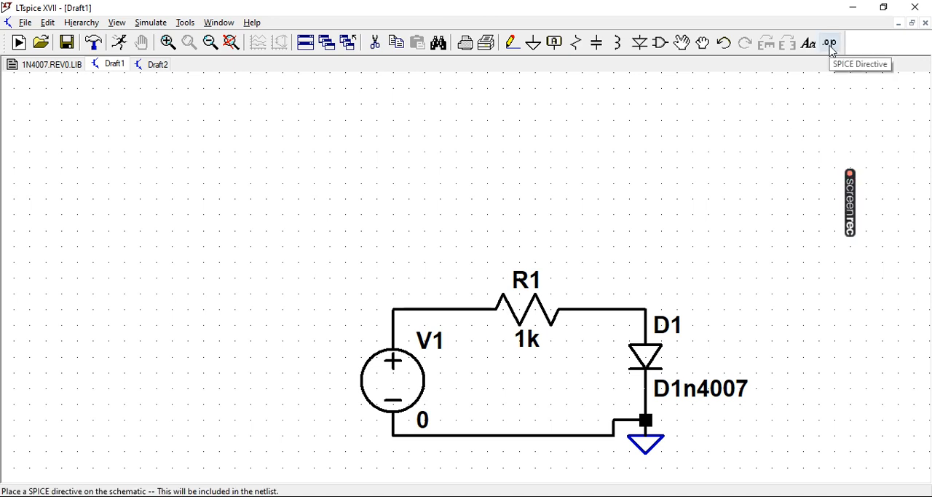
- Type the SPICE directive '.inc C:\1N4007.REV0.LIB' to include the diode model
click(829, 42)
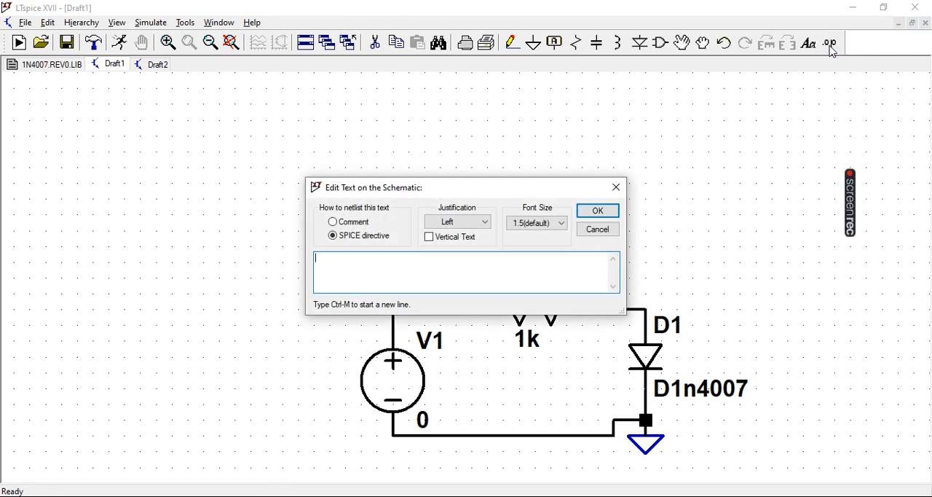
text(.)
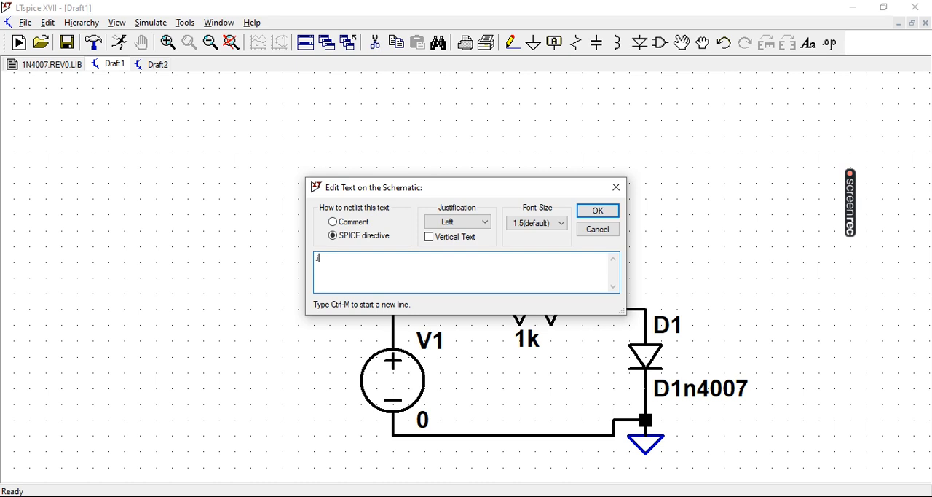
text(inc)
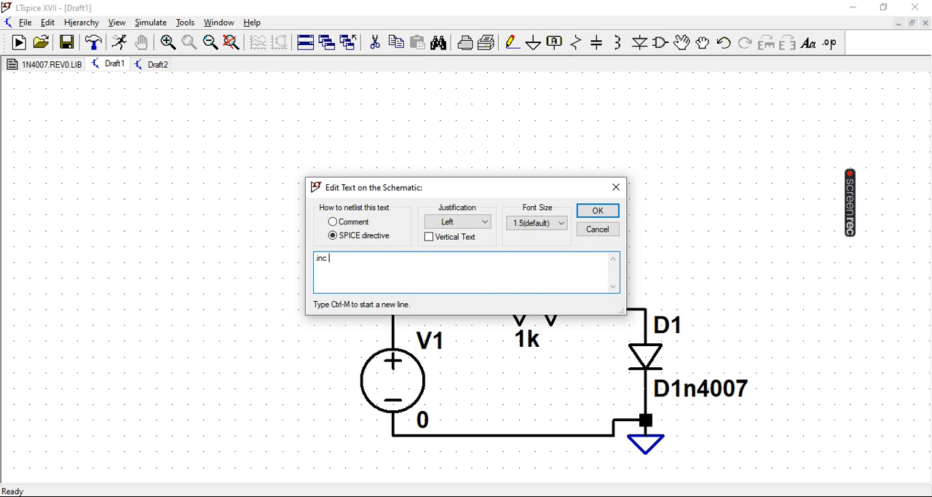
text(C:)
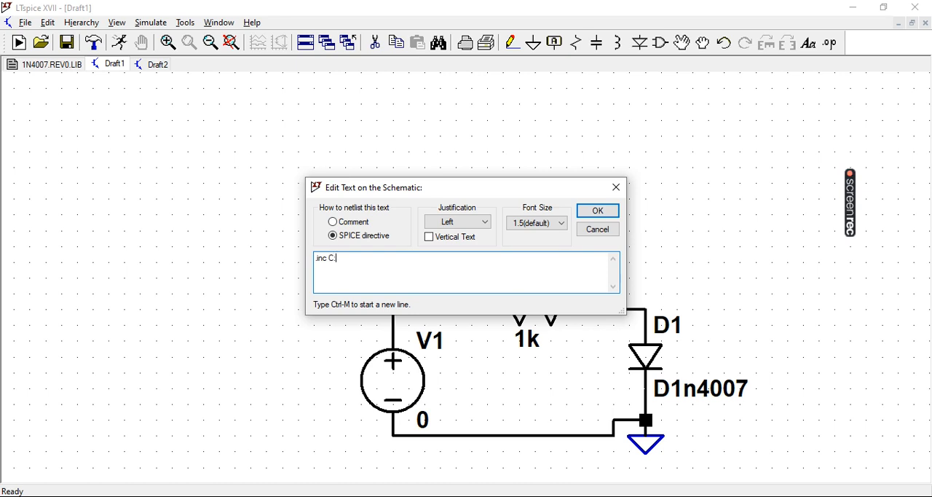
text(\)
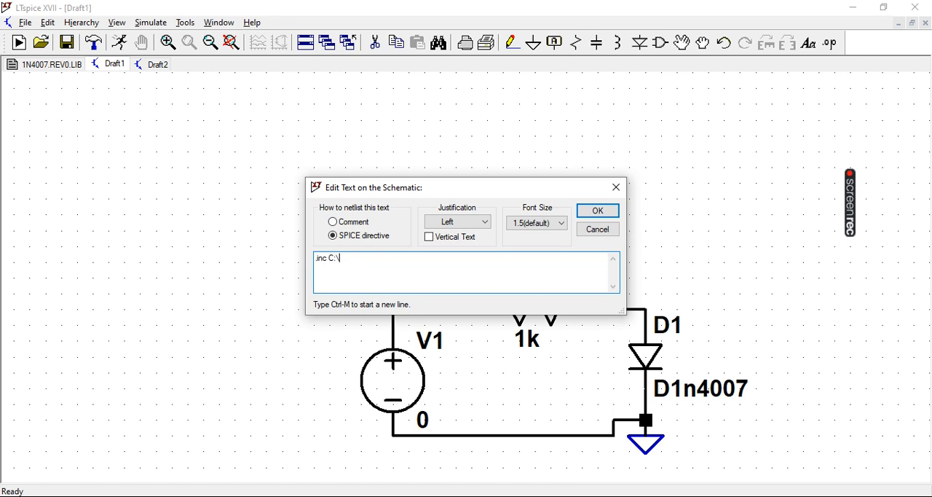
text(1N4007.REV0.LIB)
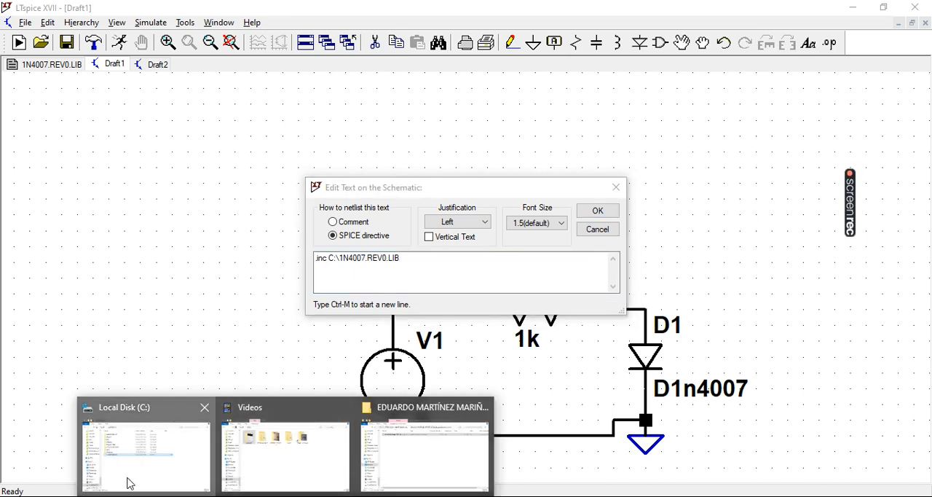
- Show the Local Disk (C:) folder listing 1N4007.REV0.LIB in File Explorer
click(145, 452)
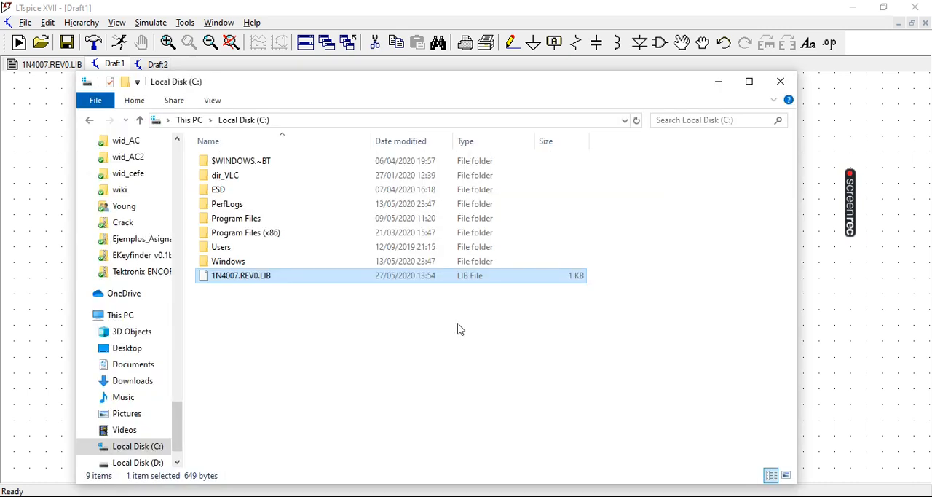
mouse_move(325, 317)
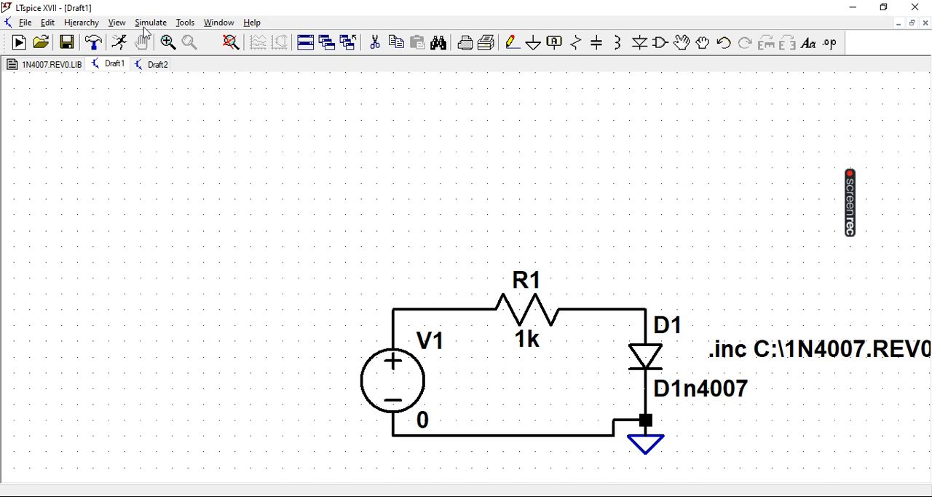
- Configure a linear DC sweep of V1 from -2 to 2 V, step 0.1
click(150, 22)
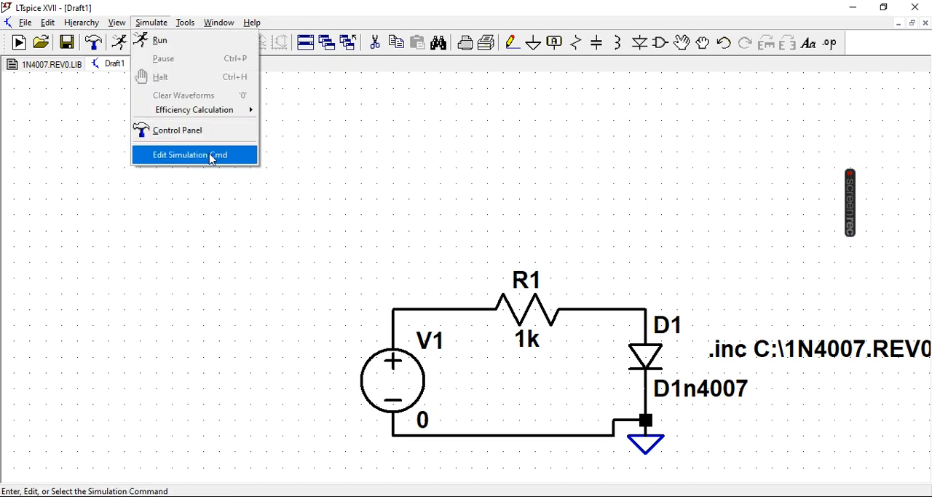
click(190, 155)
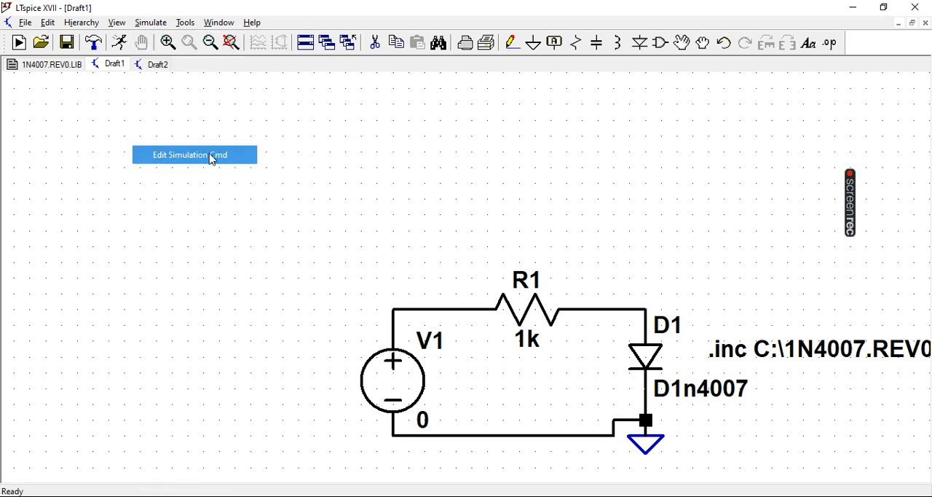
click(190, 154)
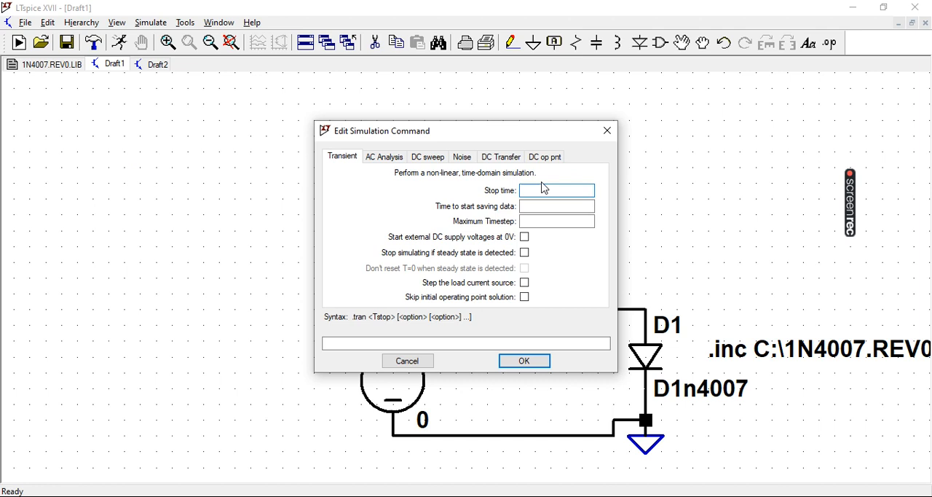
click(427, 157)
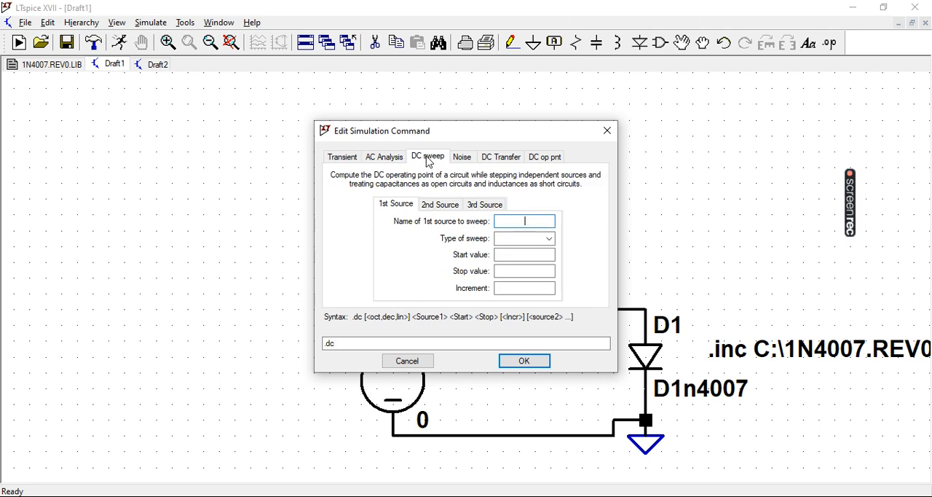
text(V1)
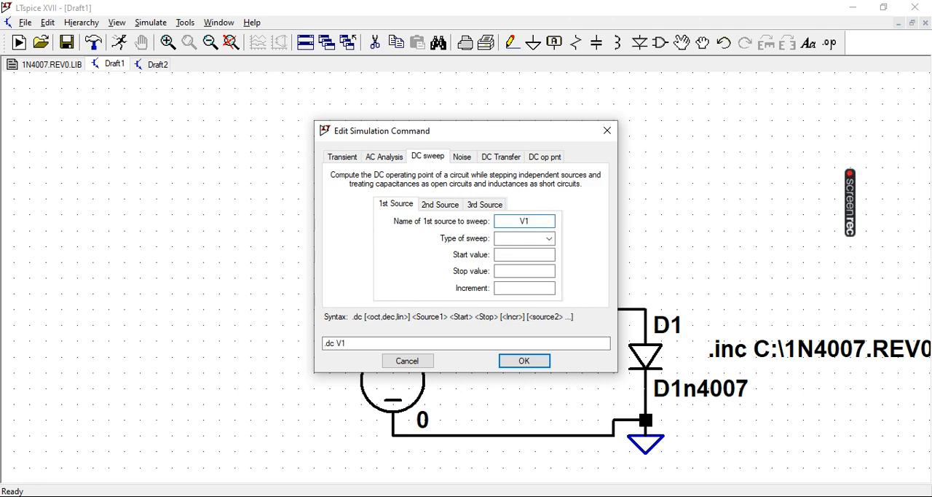
click(524, 238)
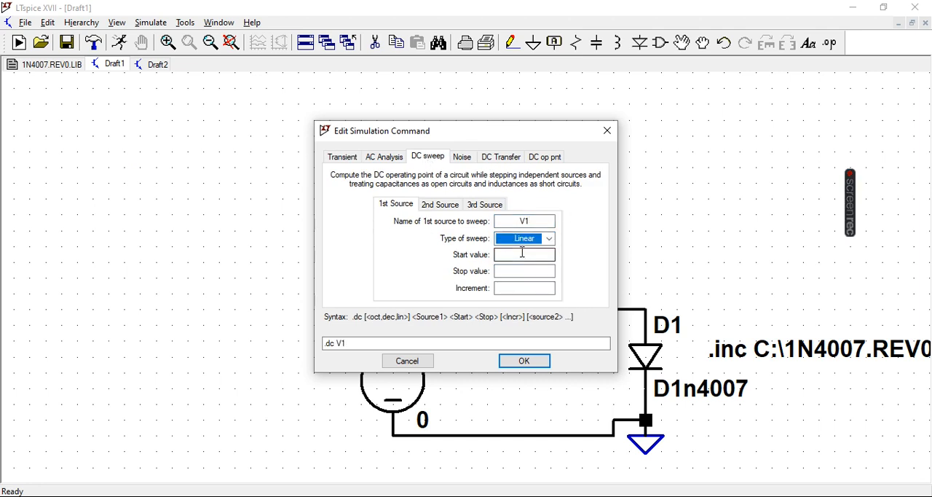
text(-2)
click(525, 270)
text(2)
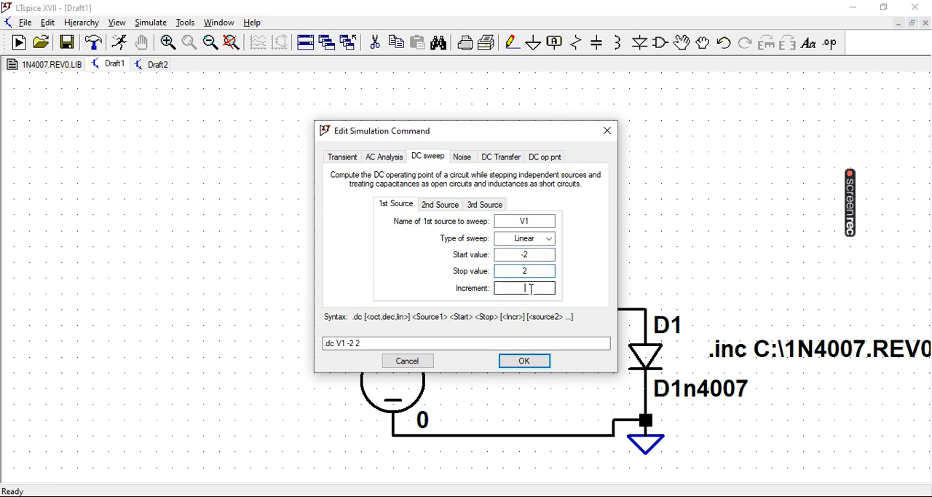
text(0.1)
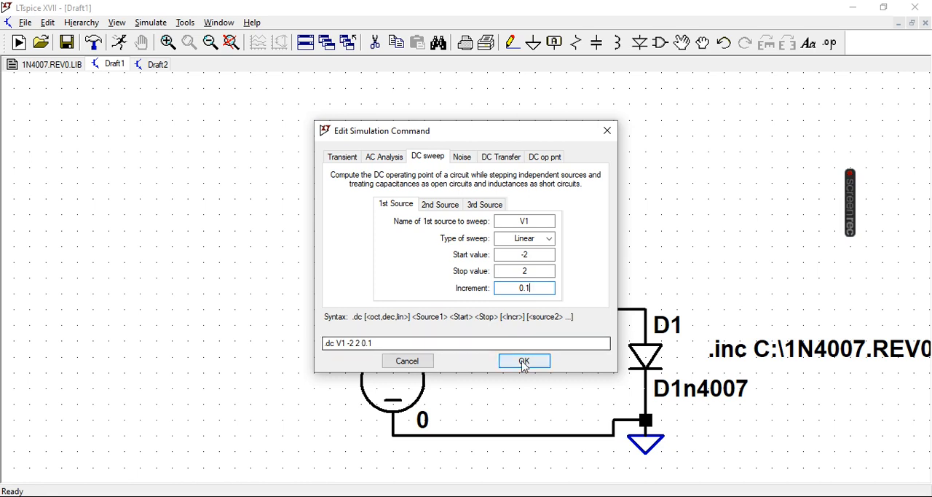
click(523, 361)
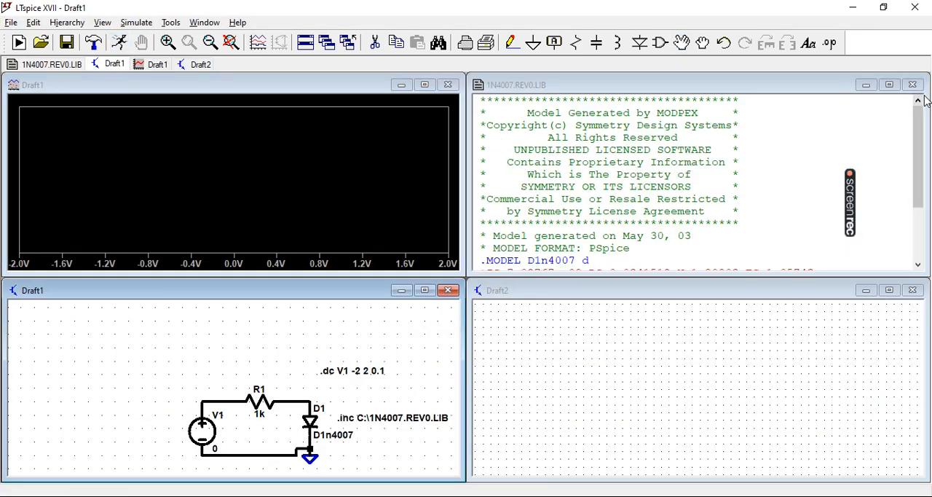
- Close the extra windows, widen the plot pane, and add the I(D1) trace
click(913, 85)
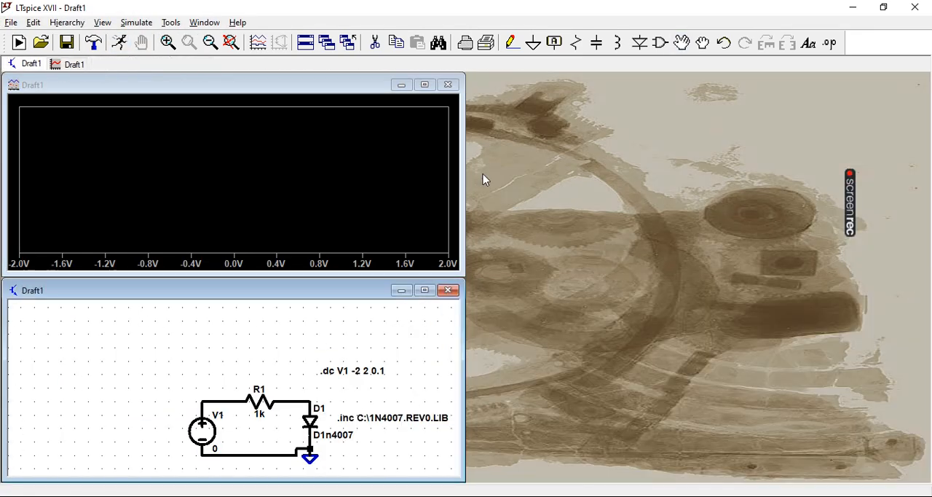
click(424, 85)
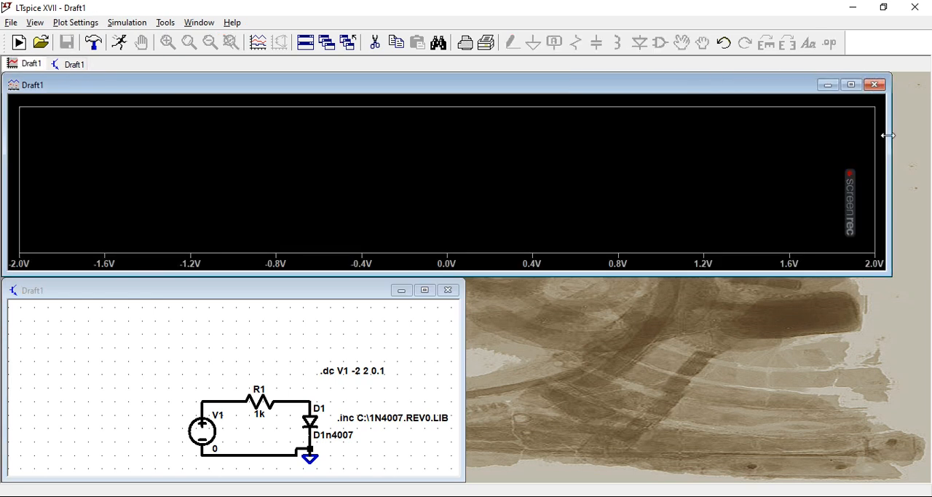
mouse_move(464, 354)
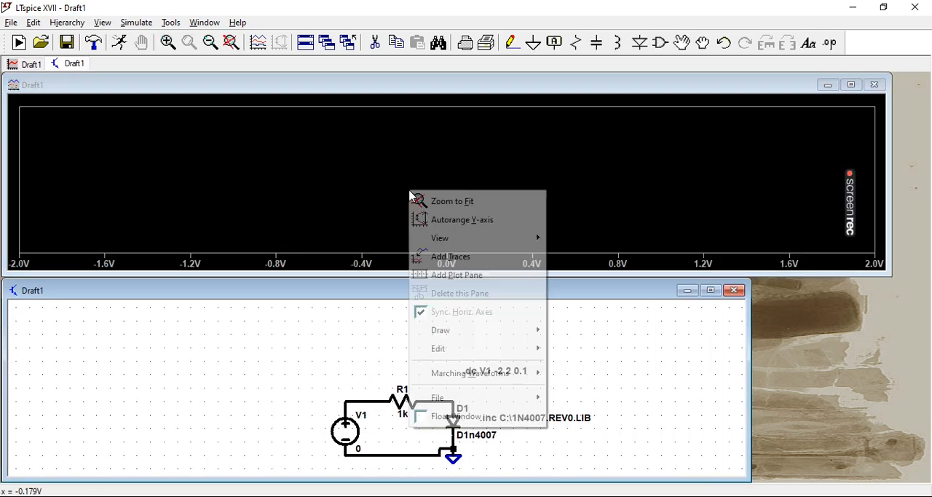
click(450, 256)
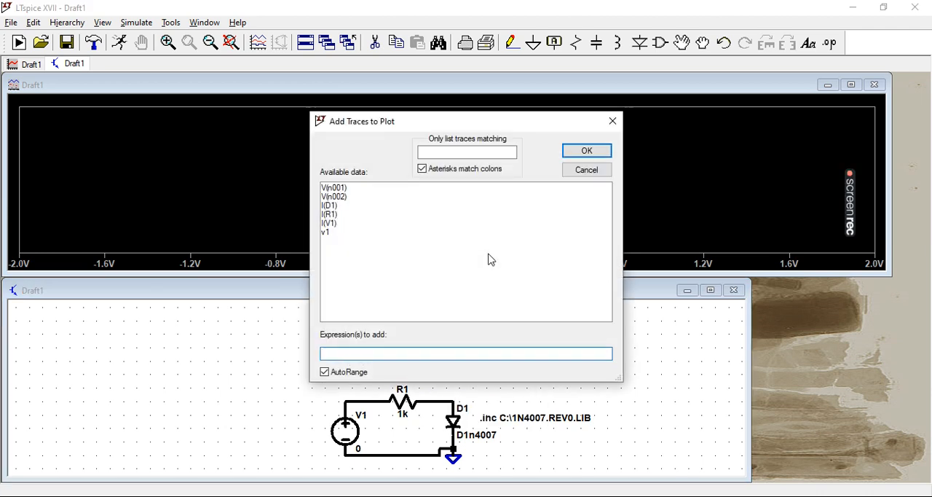
click(329, 205)
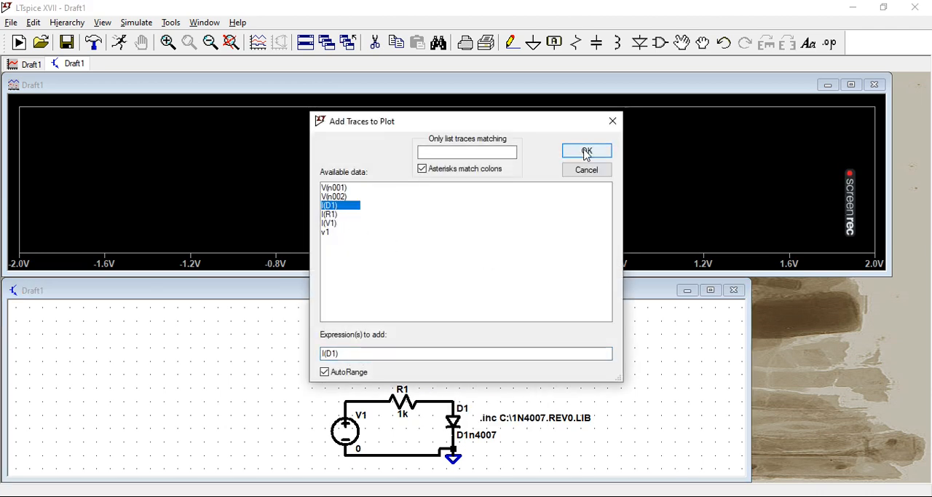
click(587, 151)
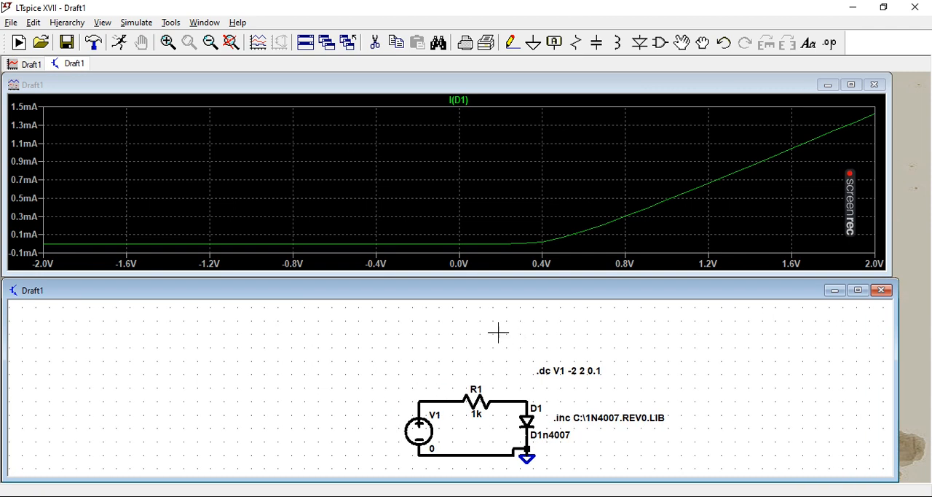
mouse_move(428, 304)
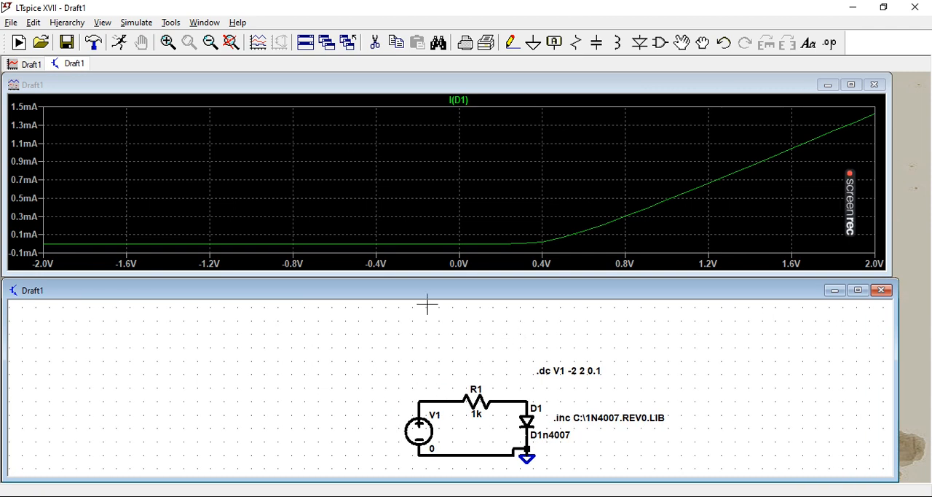